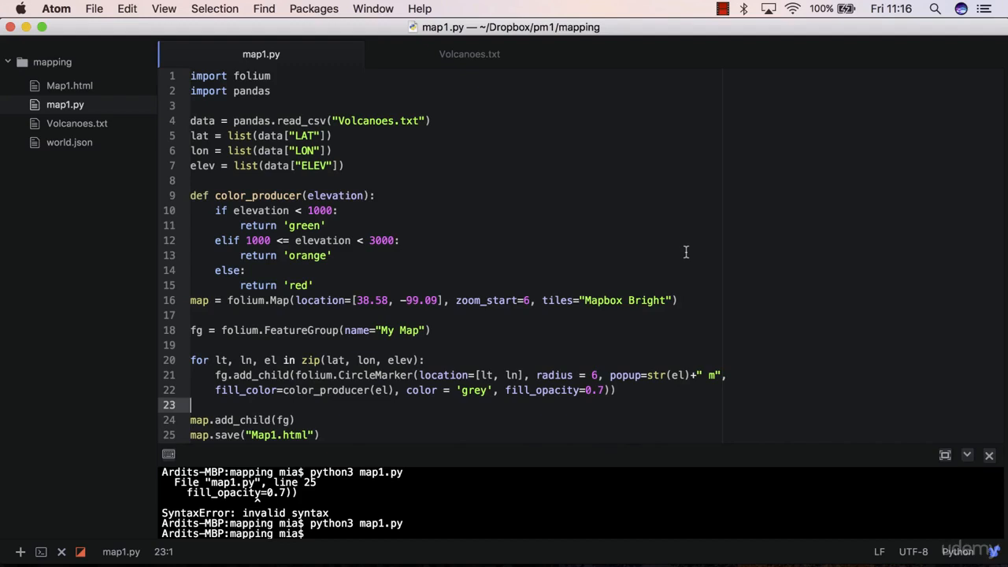
Switch from Atom to Firefox to view the generated map page
key(cmd+tab)
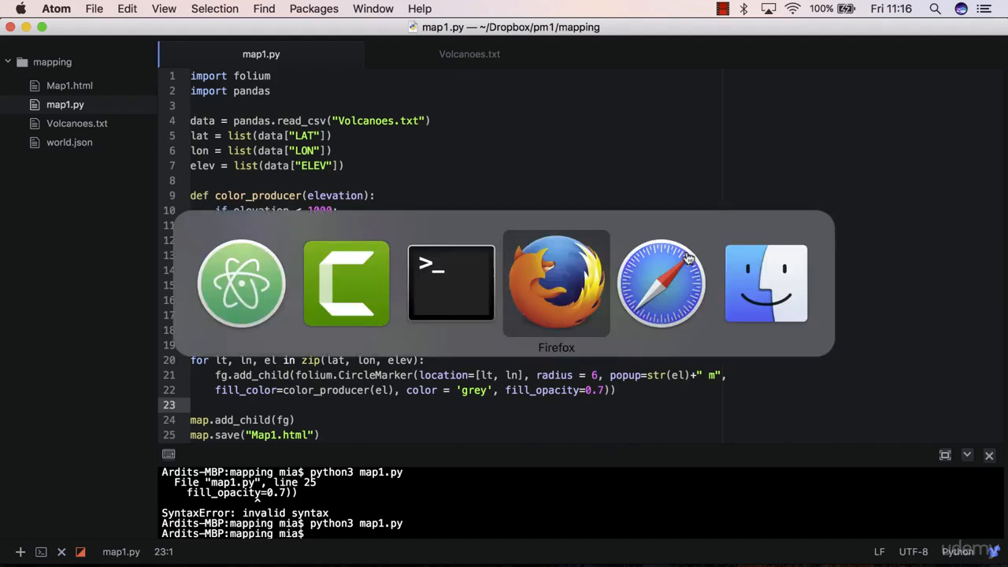
Explore the volcano markers, view one elevation popup, then return to the code editor
click(556, 283)
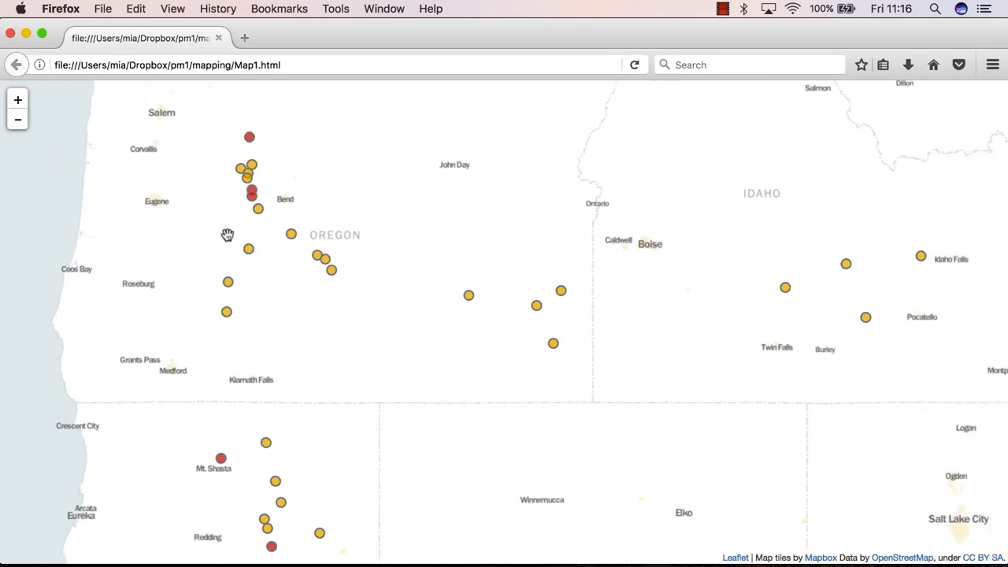
mouse_move(473, 173)
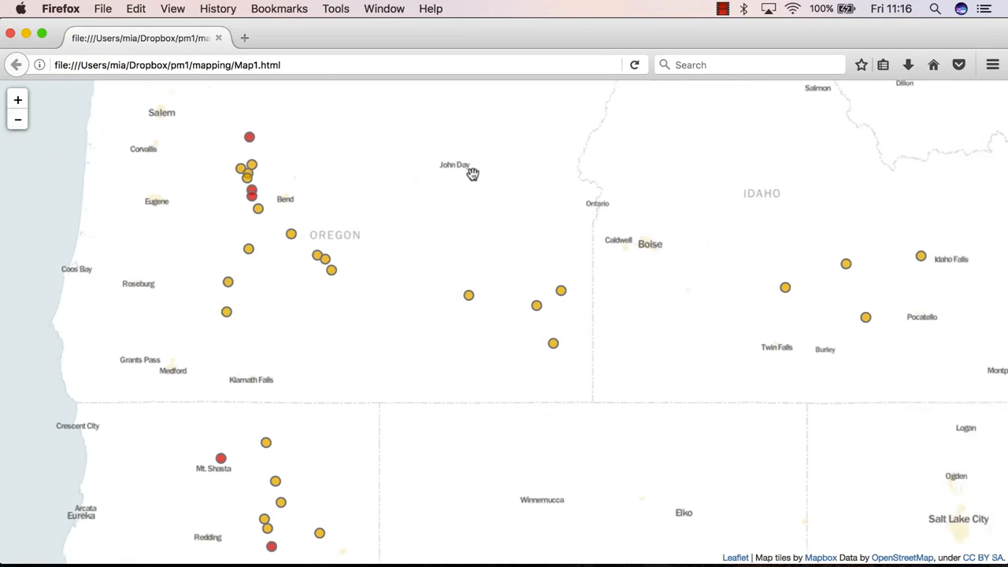
mouse_move(709, 154)
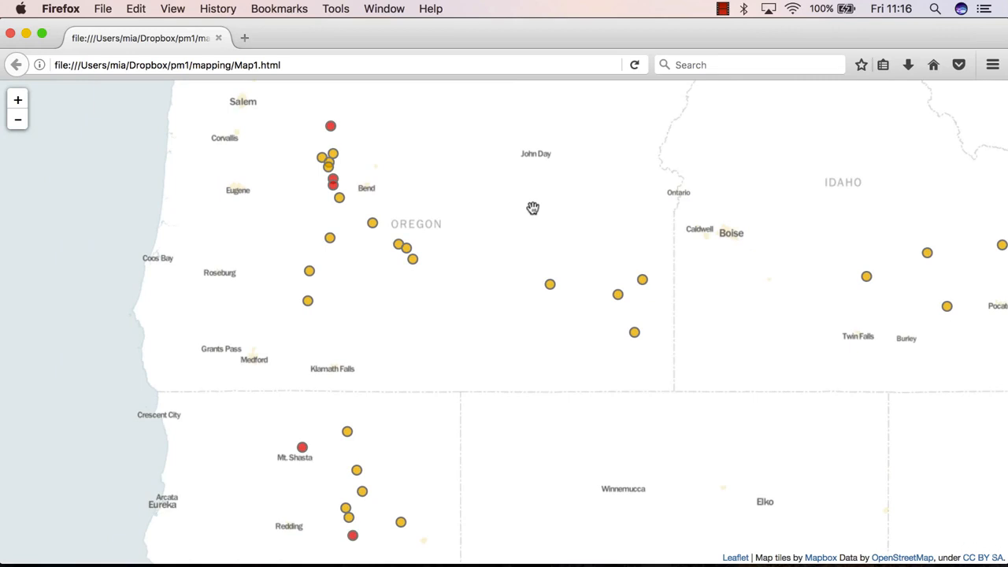
mouse_move(551, 280)
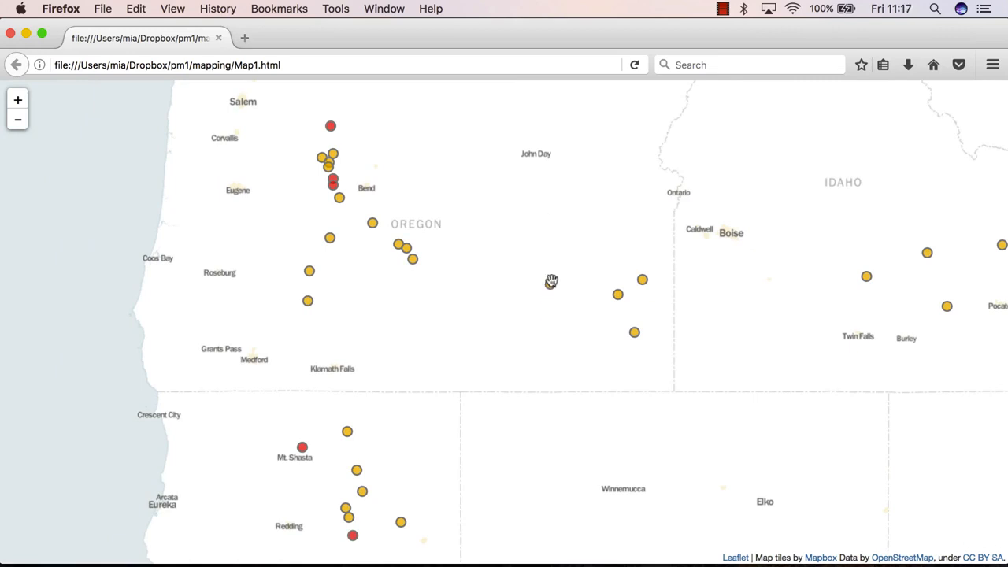
mouse_move(486, 315)
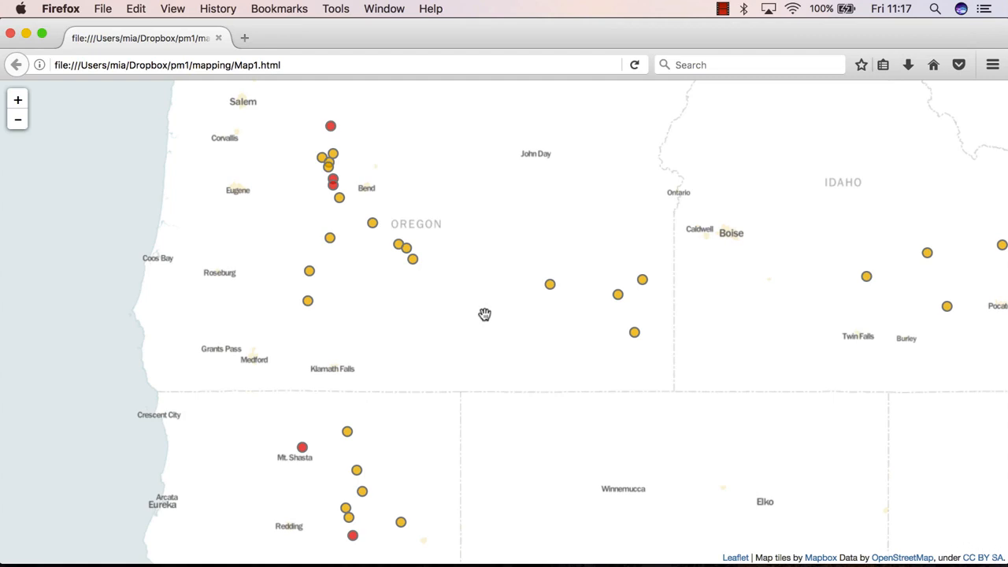
mouse_move(484, 306)
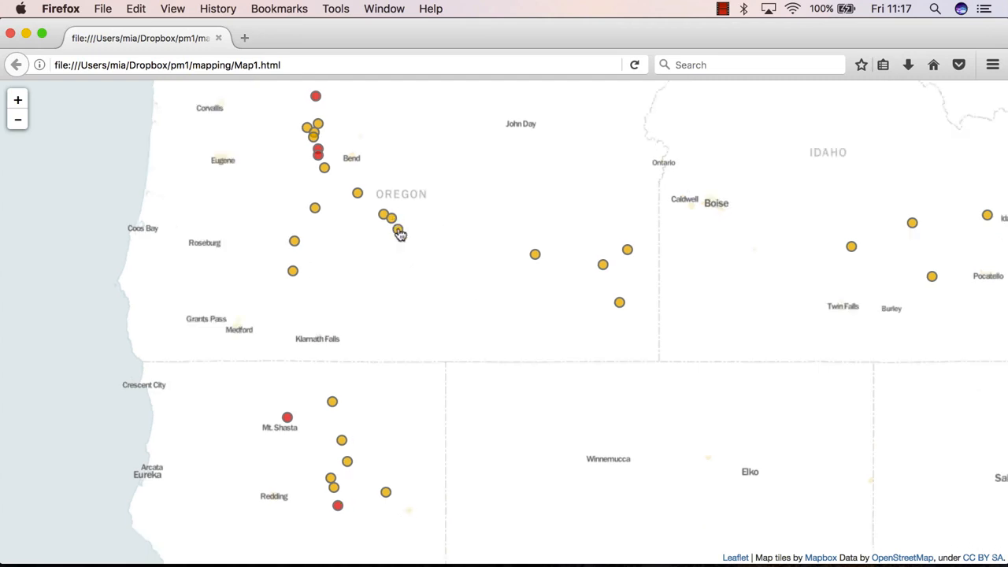
click(397, 229)
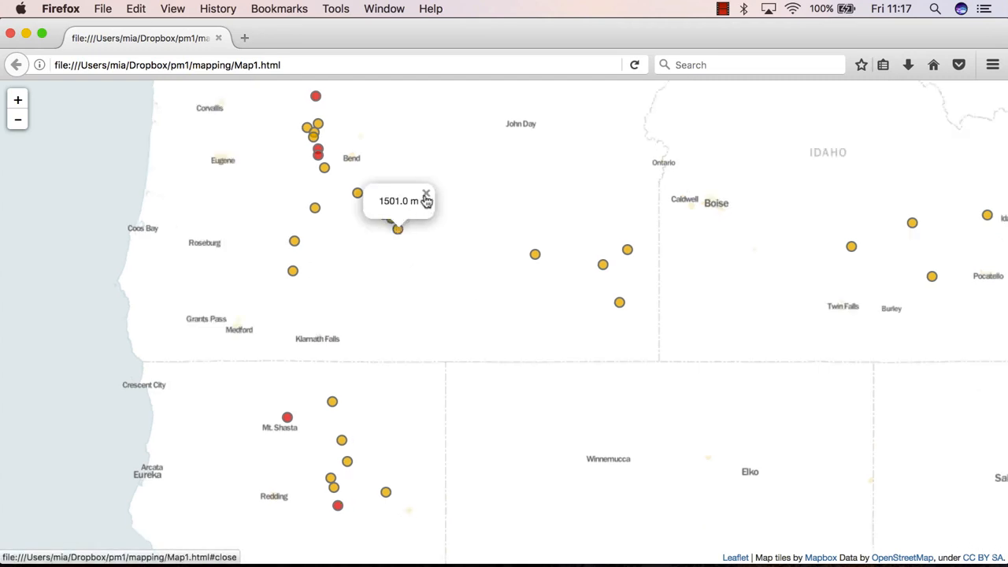
click(425, 198)
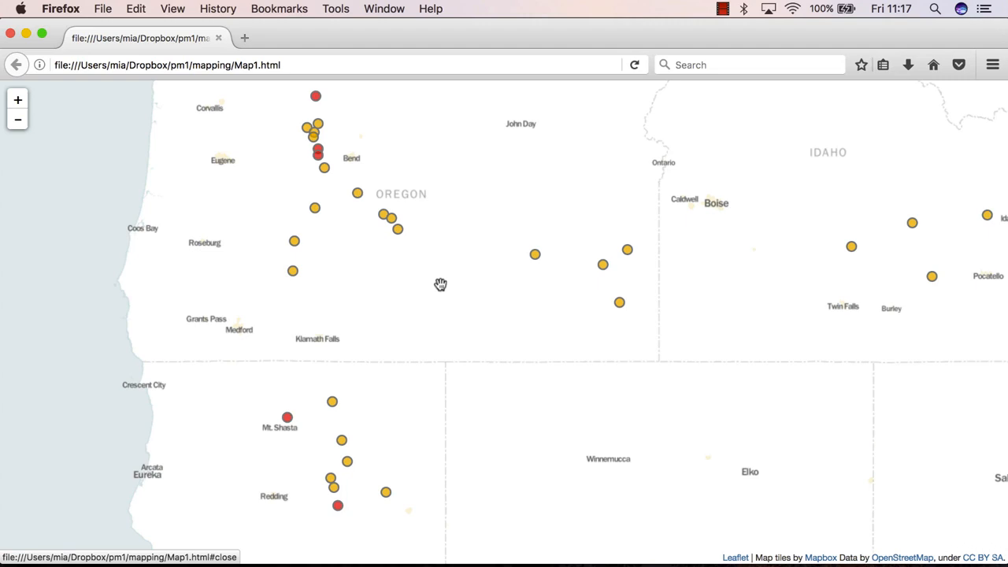
mouse_move(431, 274)
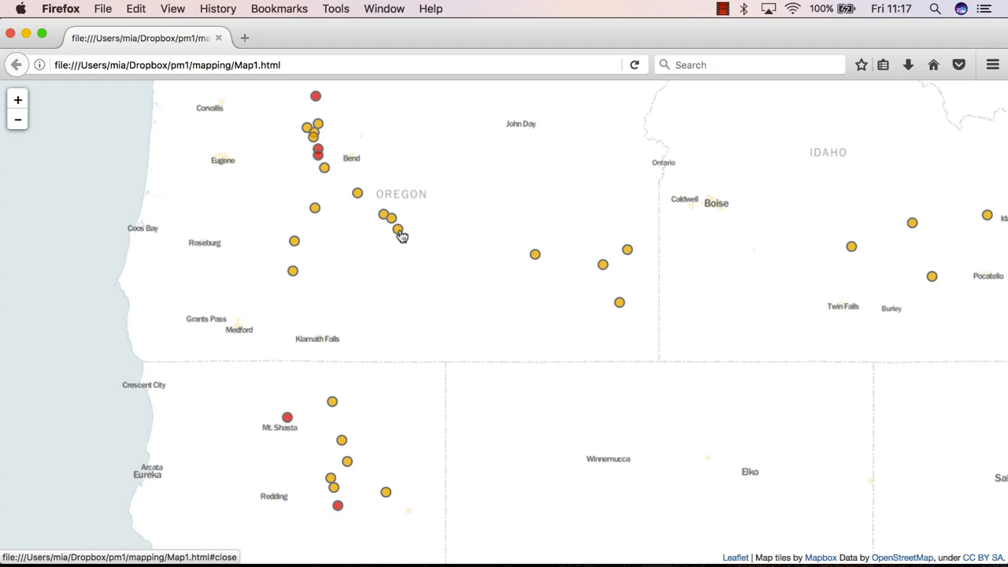
mouse_move(467, 155)
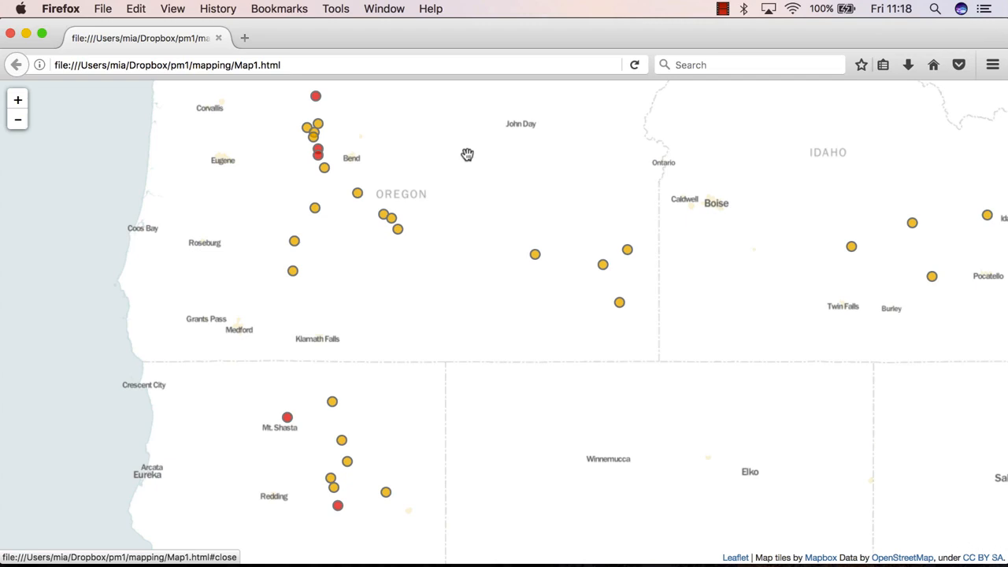
mouse_move(302, 156)
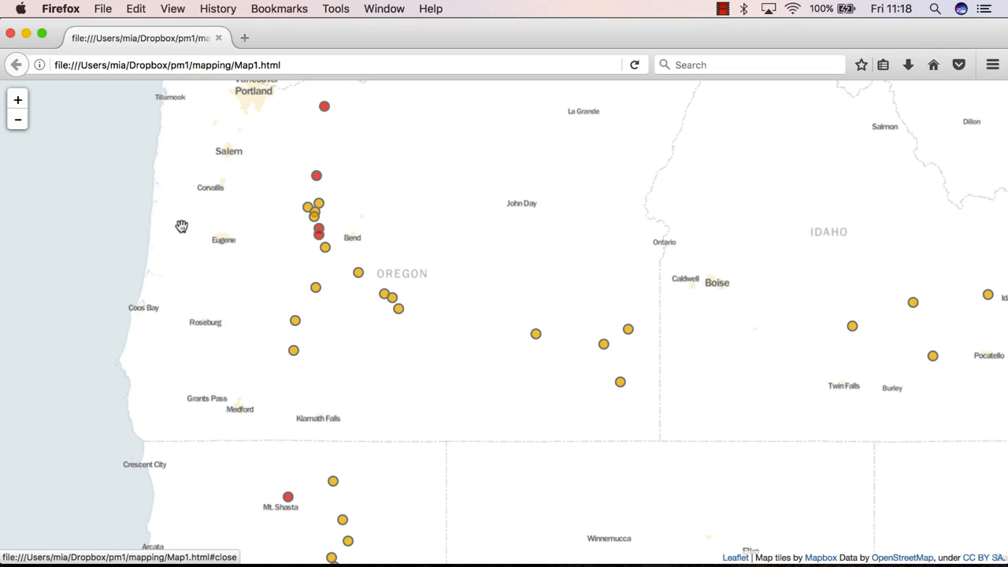
mouse_move(180, 221)
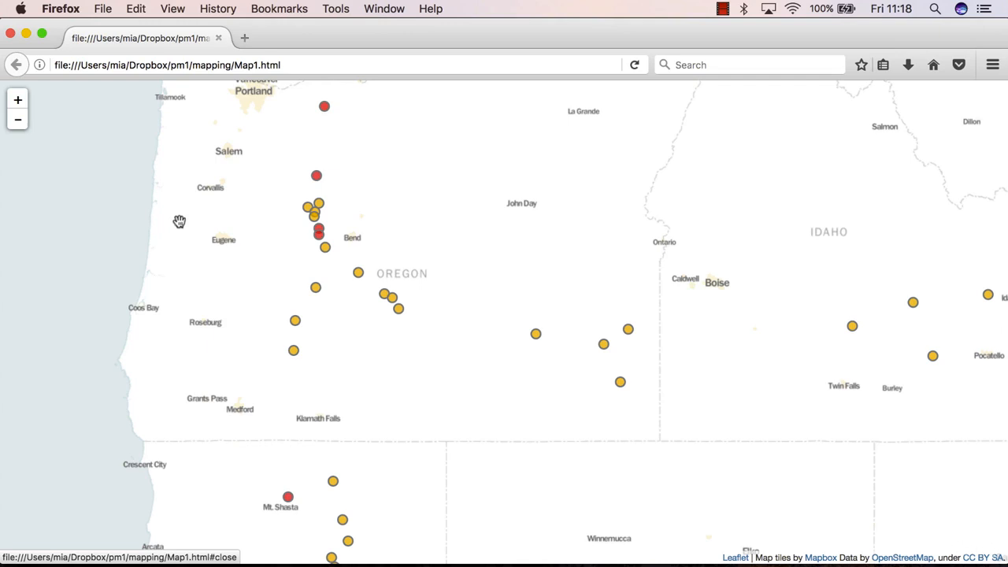
mouse_move(180, 206)
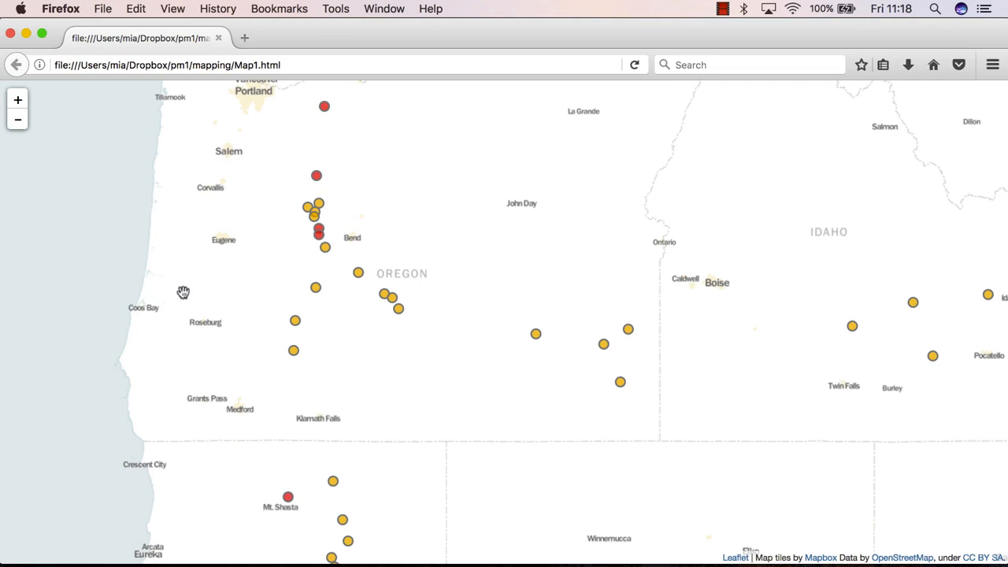
mouse_move(229, 246)
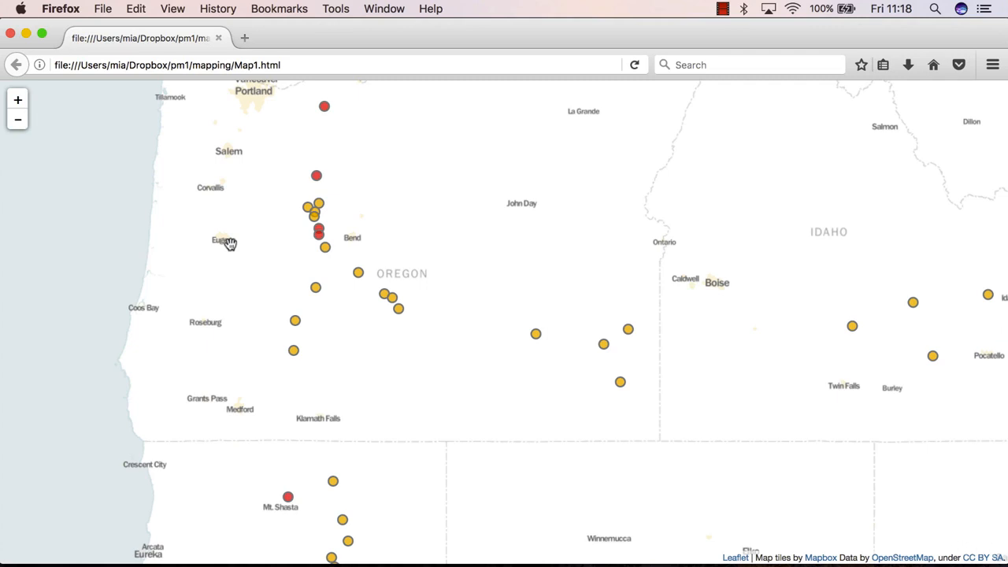
mouse_move(19, 120)
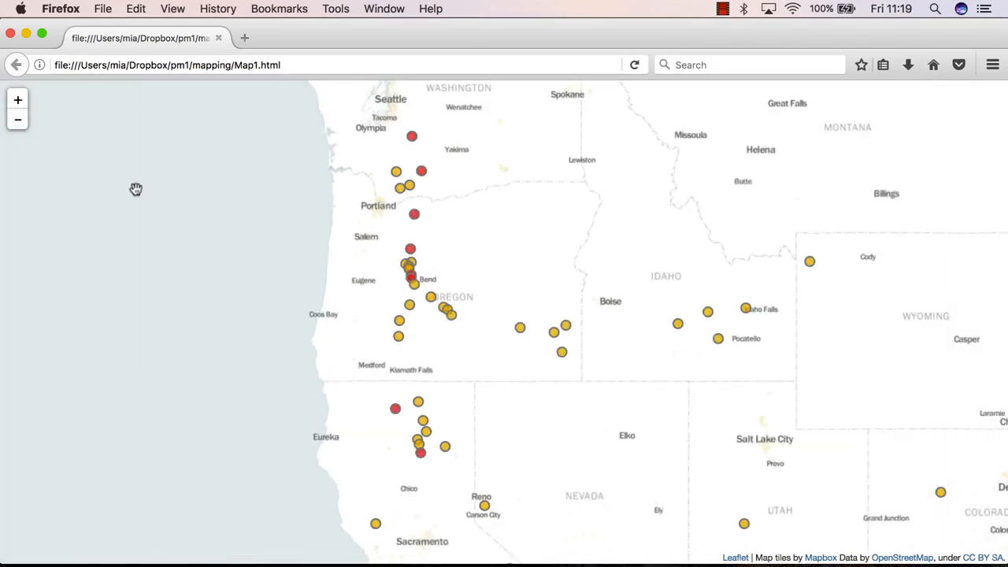
mouse_move(214, 271)
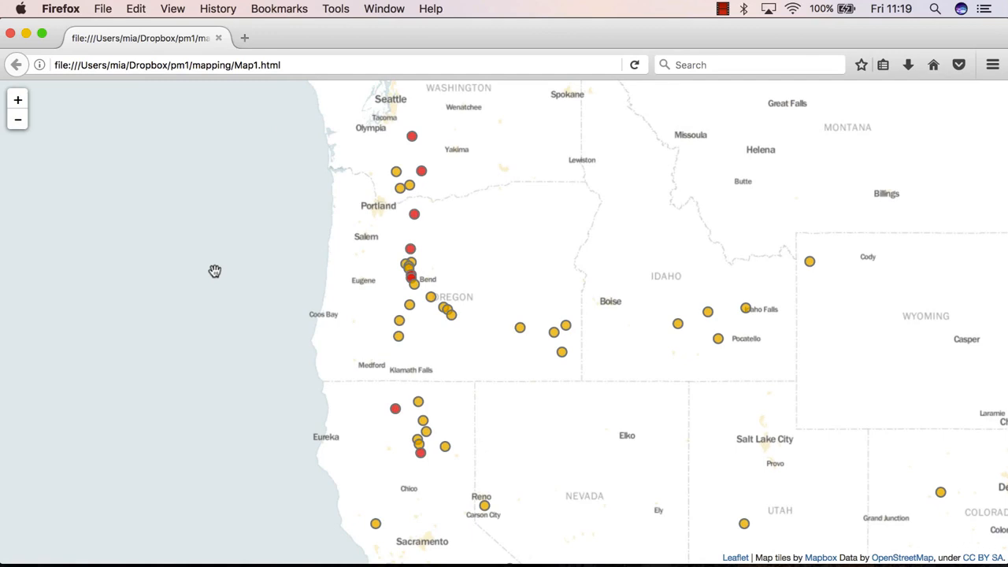
mouse_move(285, 285)
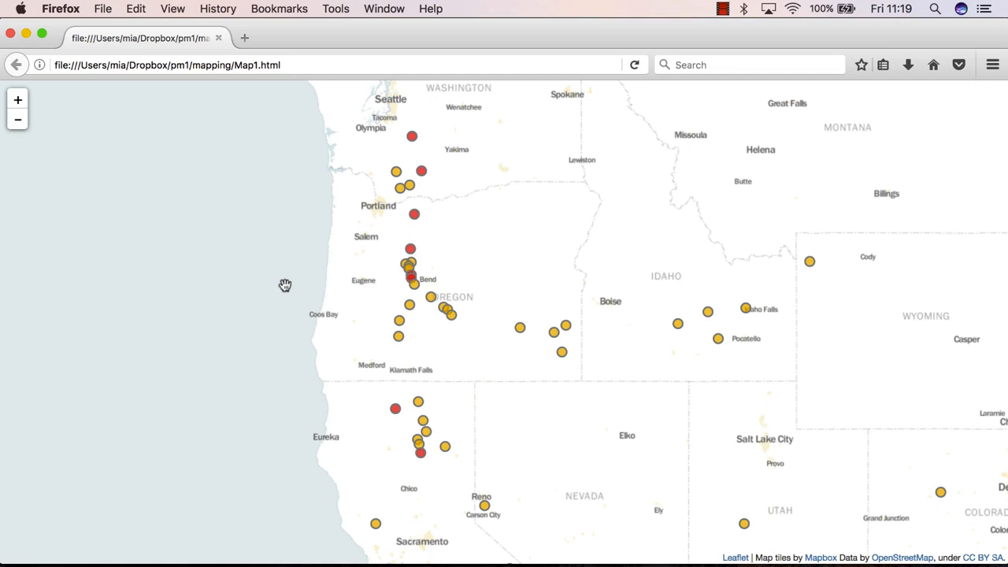
mouse_move(409, 252)
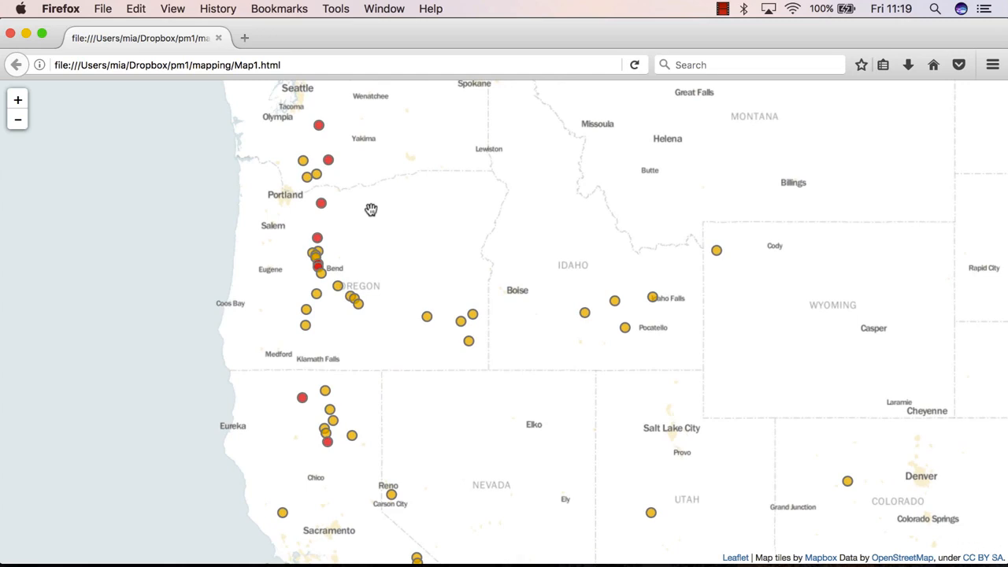
key(cmd+tab)
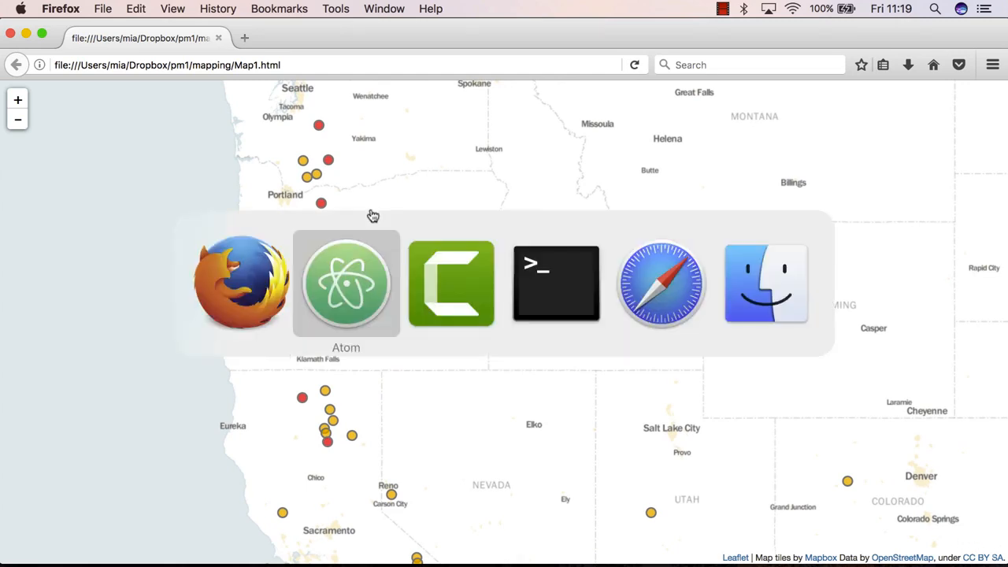
Add the line fg.add_child(folium.GeoJson()) to map1.py with empty arguments
click(346, 284)
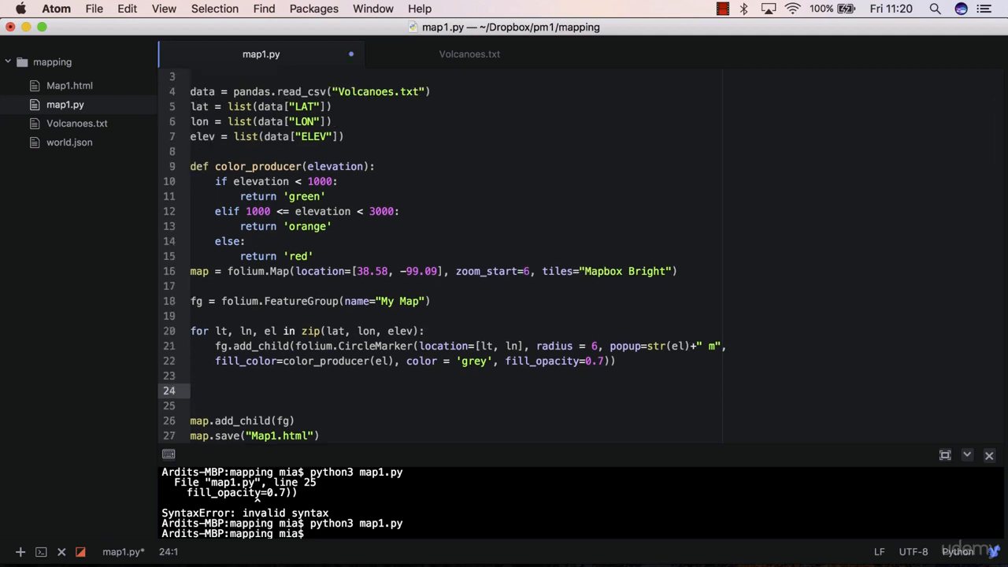
text(fg.)
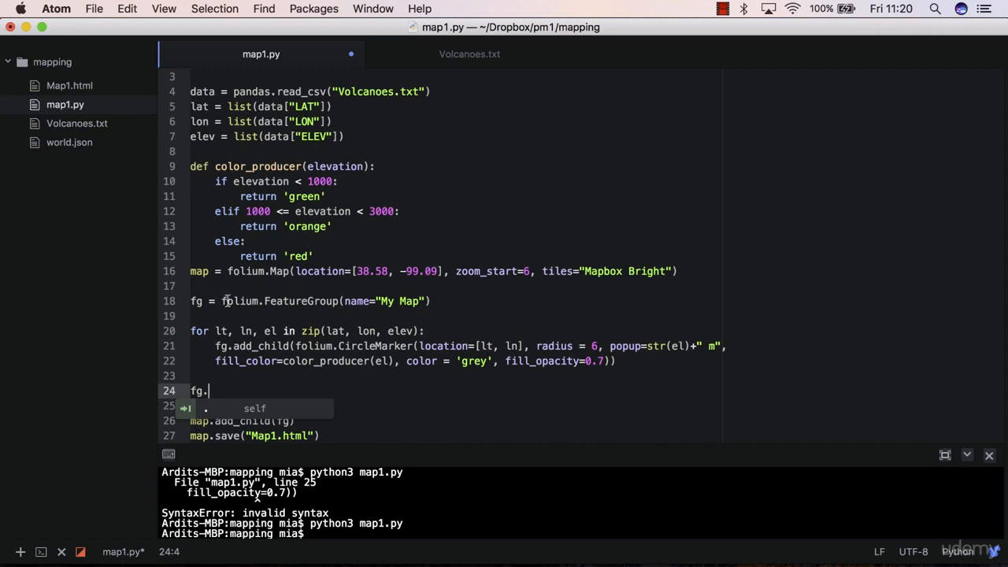
text(add_child()
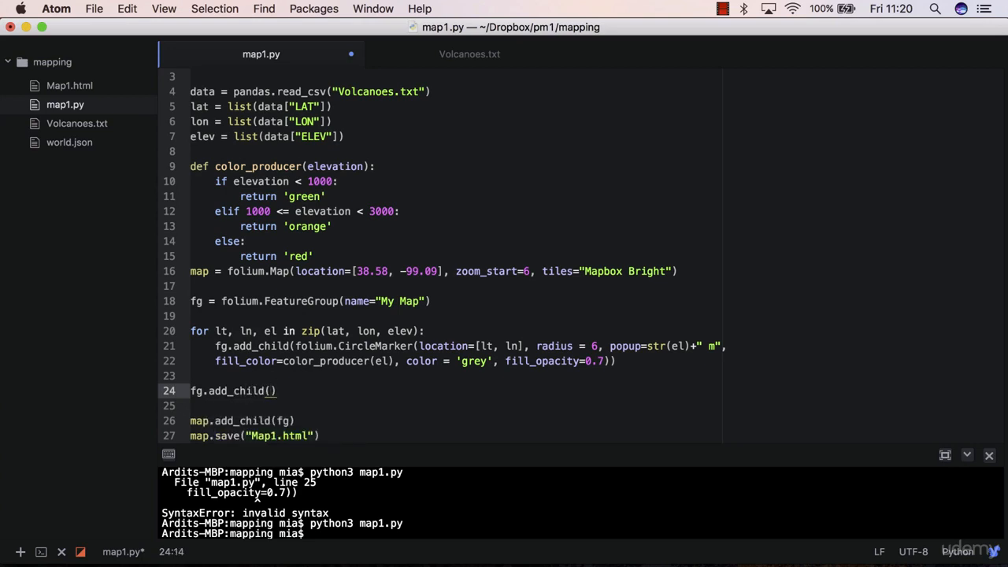
text(folium.G)
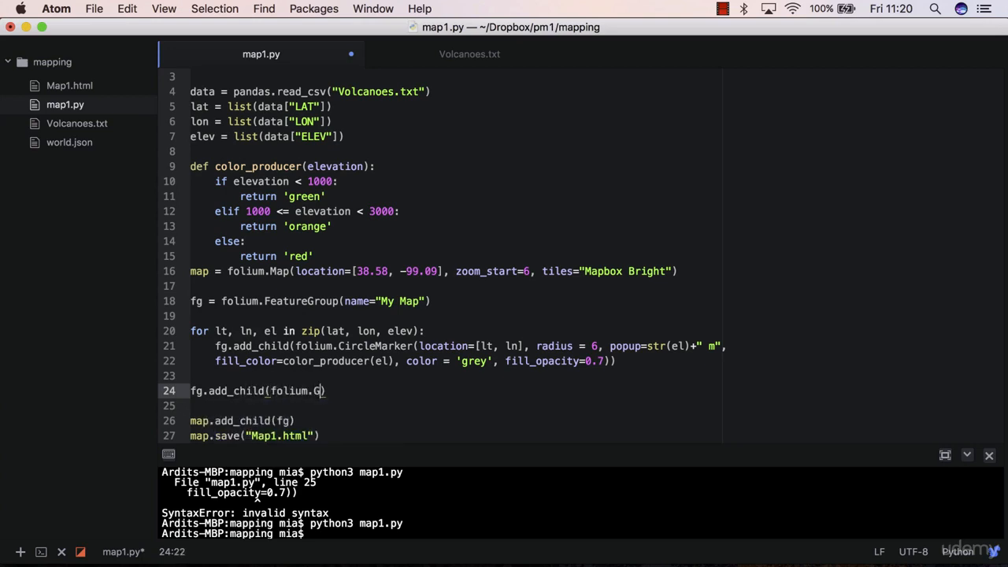
text(eoJson)
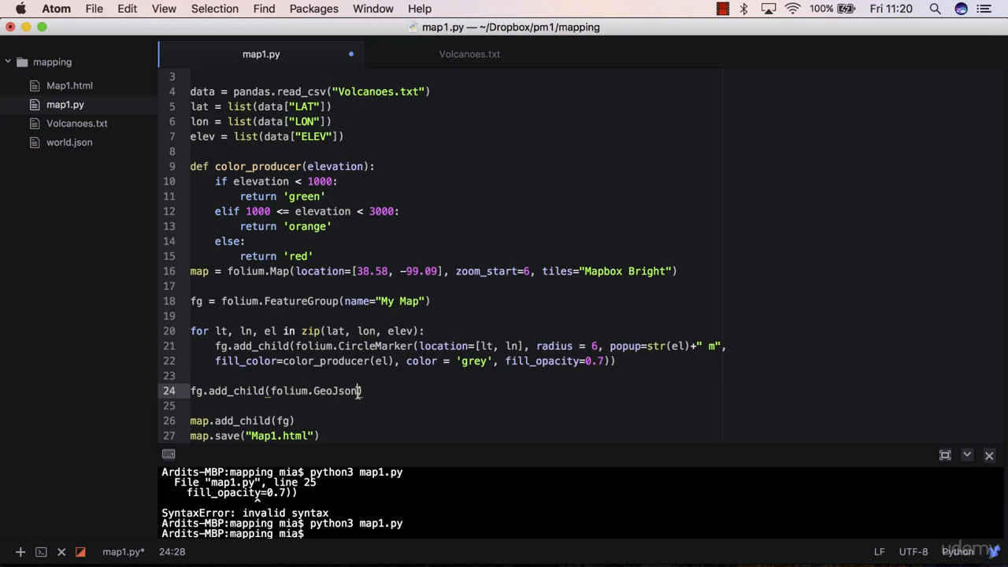
text(())
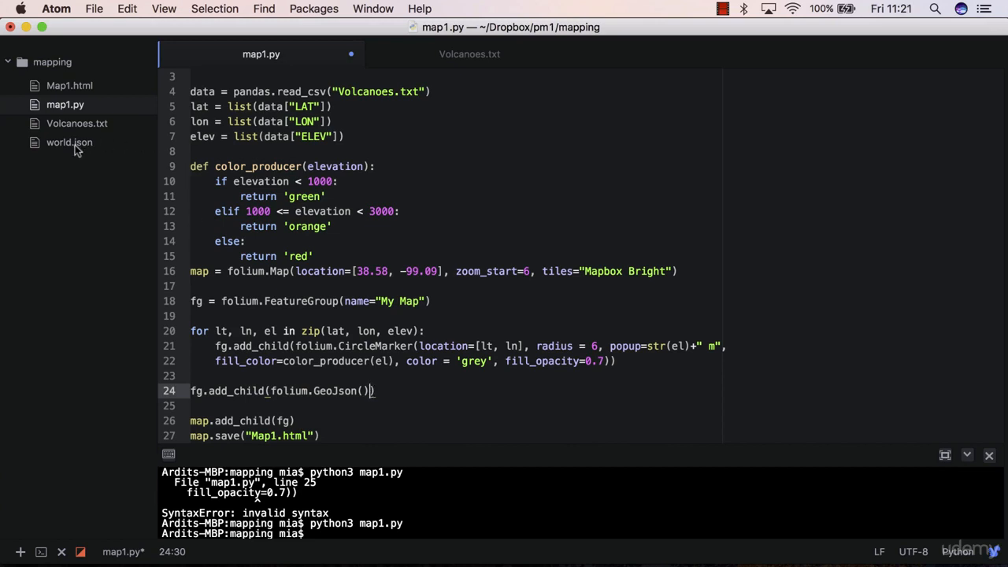
mouse_move(60, 150)
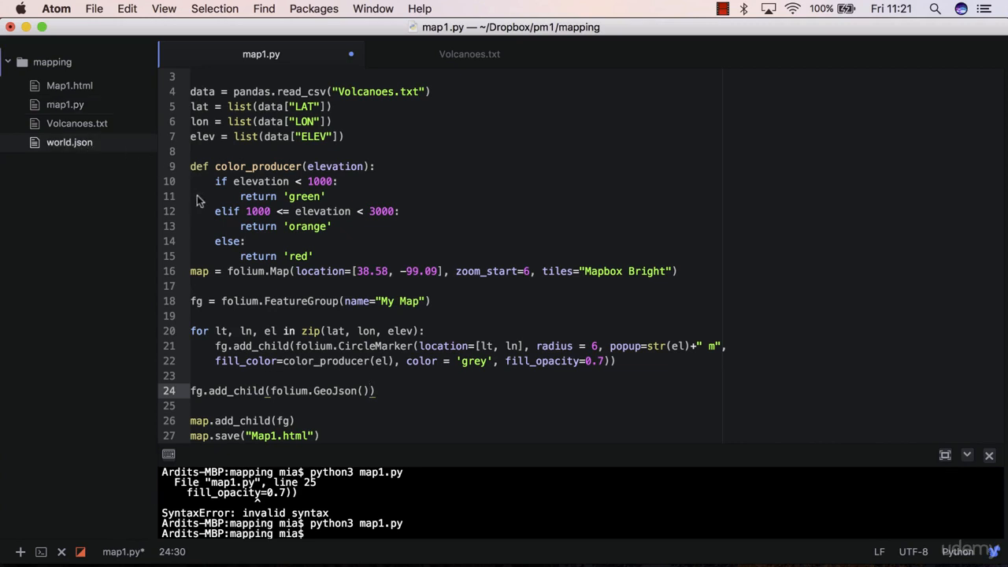
mouse_move(283, 250)
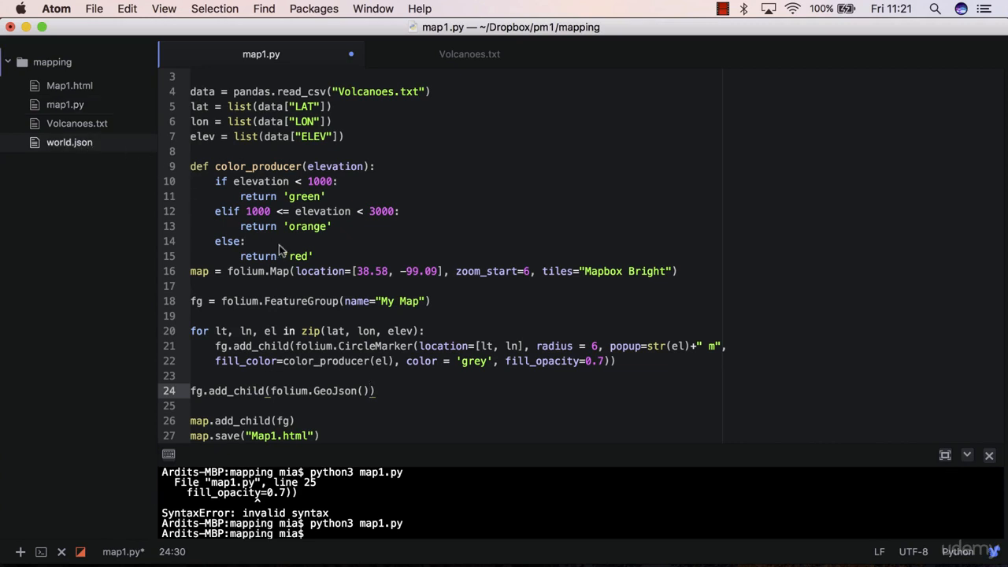
mouse_move(334, 248)
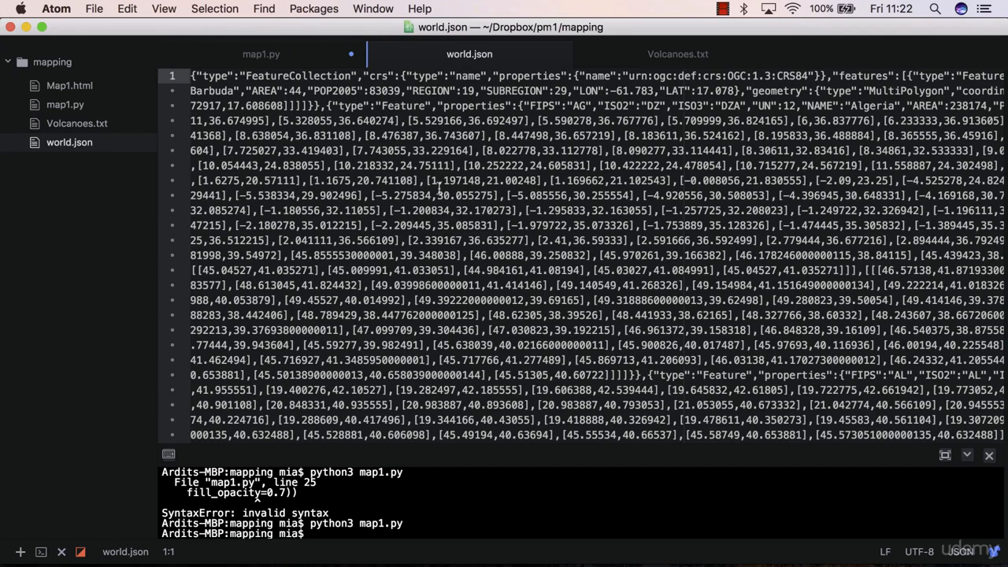
mouse_move(501, 167)
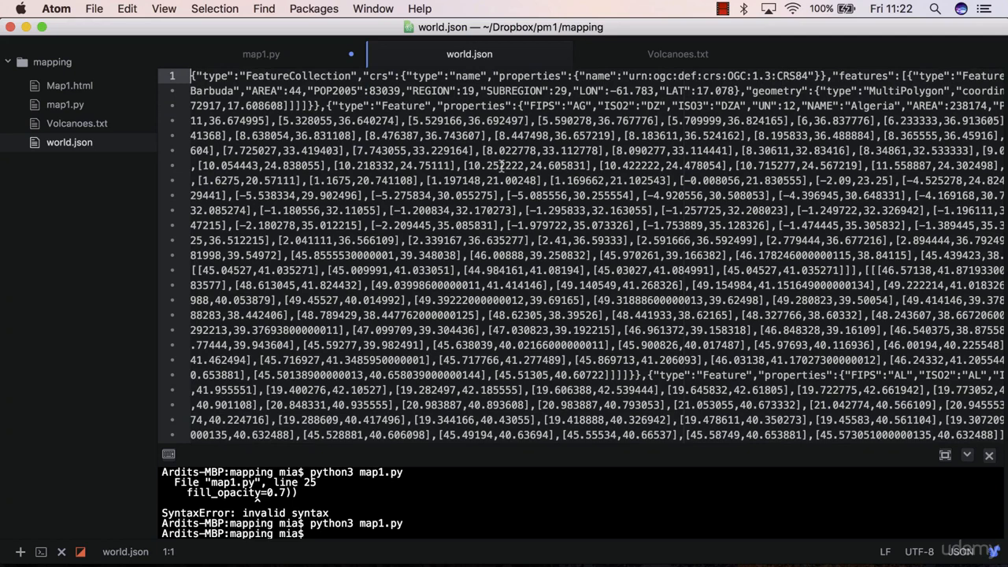
mouse_move(233, 91)
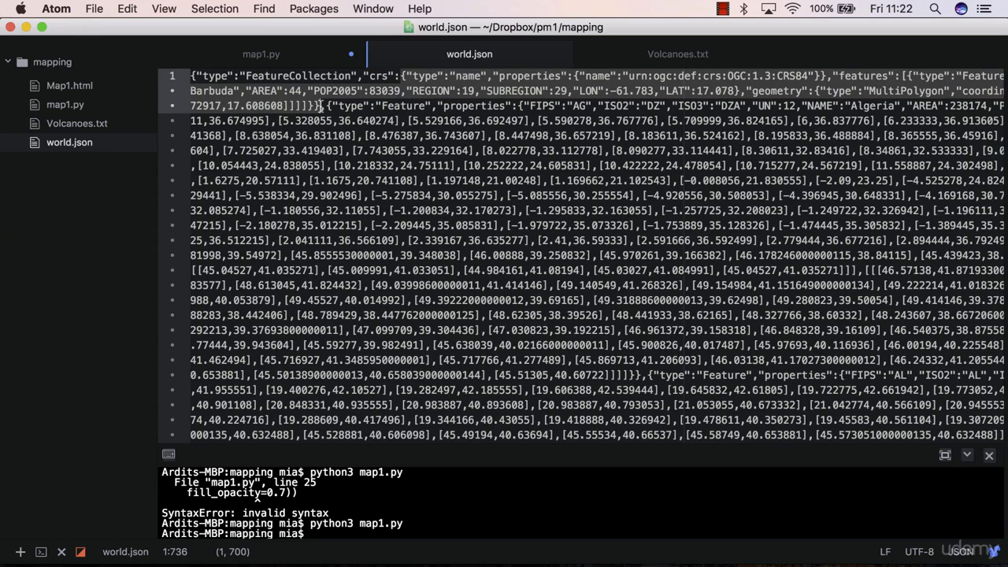
click(402, 75)
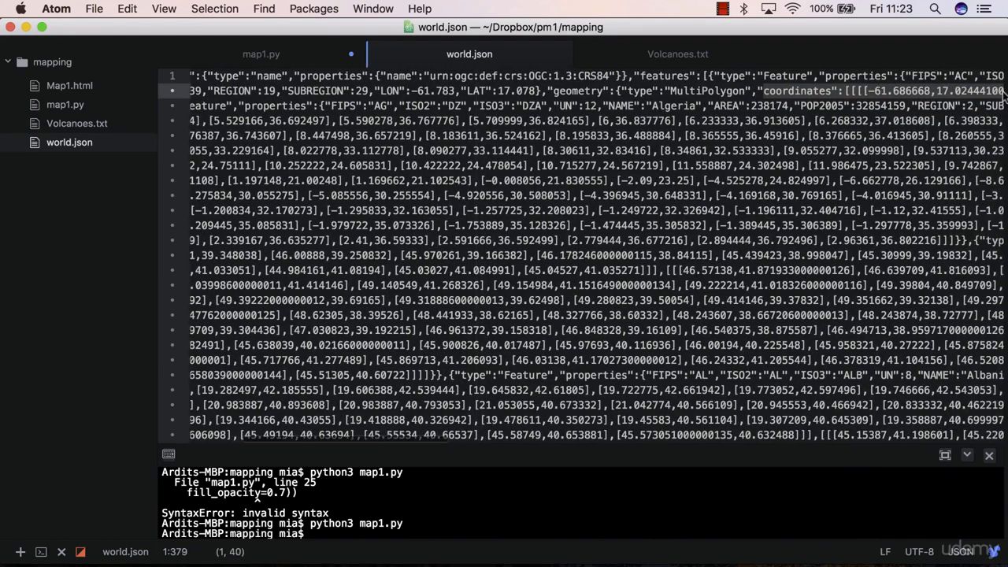
scroll(right, 3)
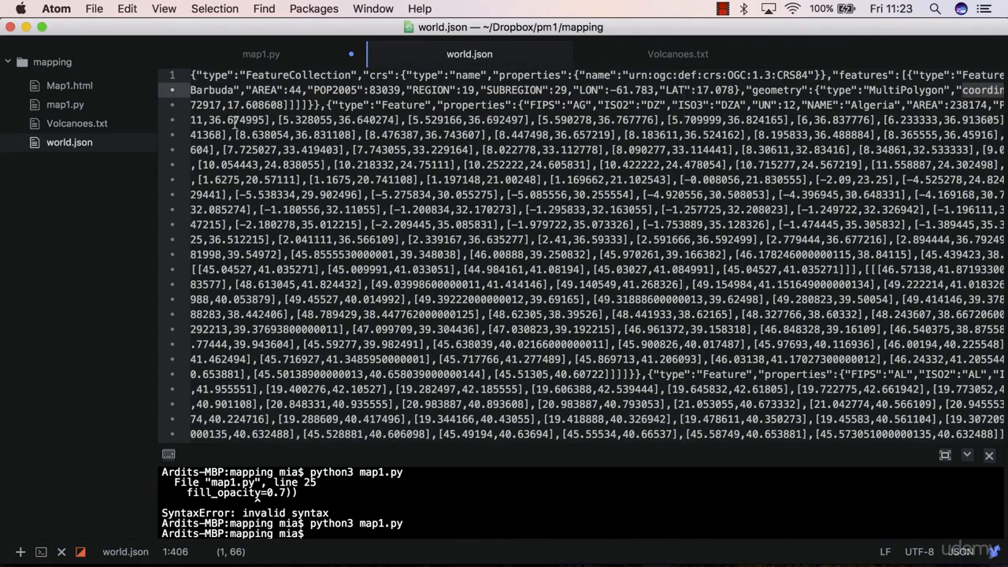
scroll(right, 3)
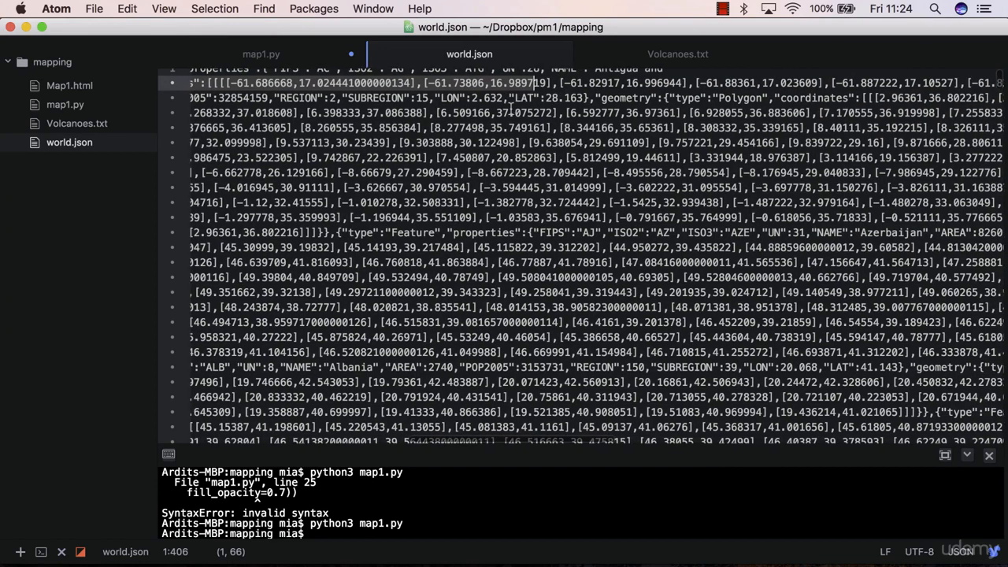
scroll(up, 3)
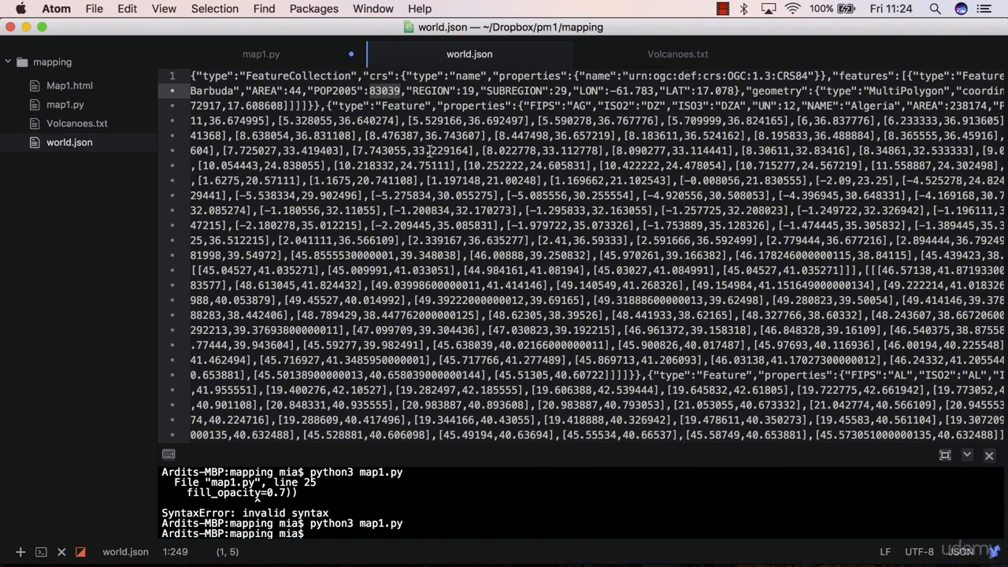
scroll(down, 3)
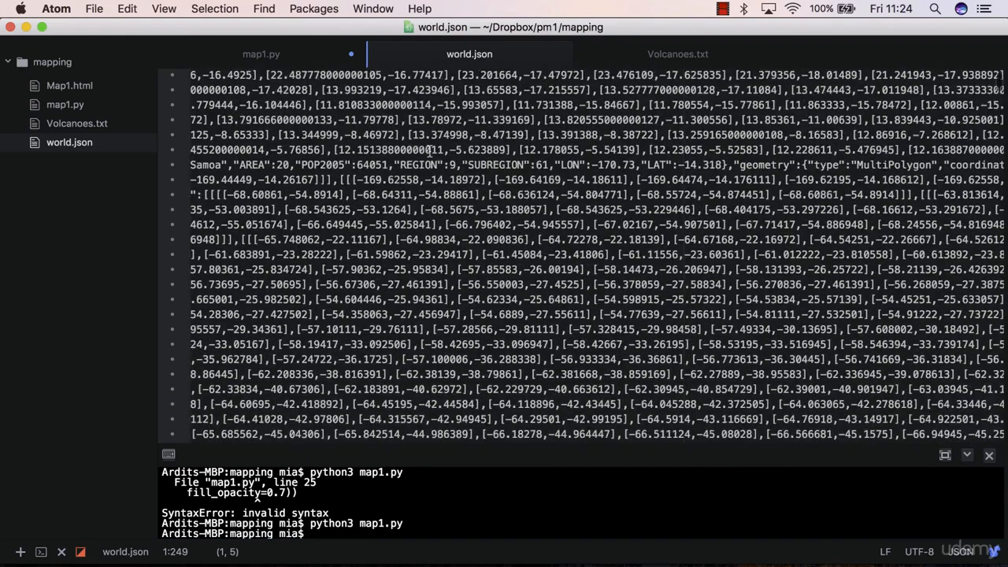
scroll(down, 3)
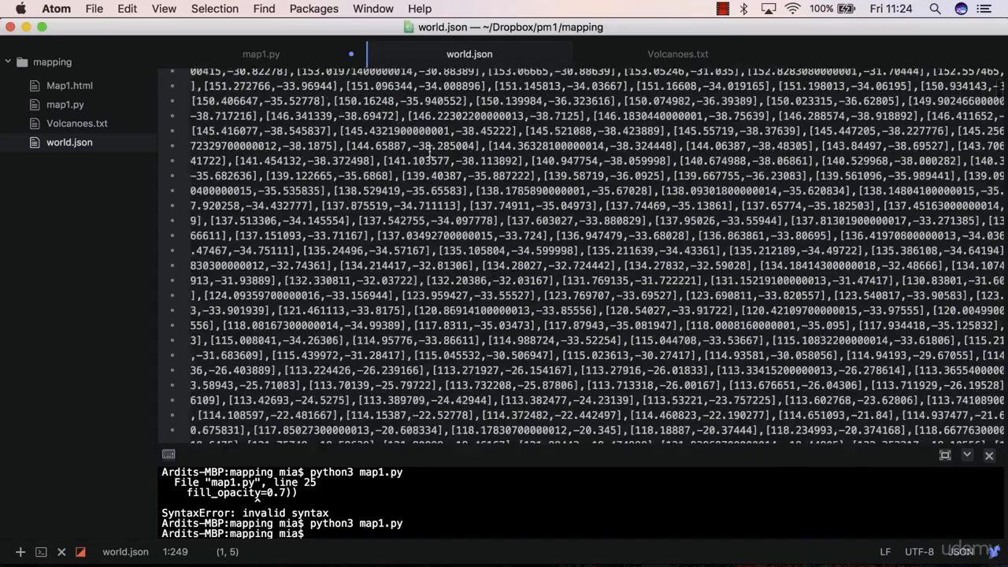
scroll(down, 3)
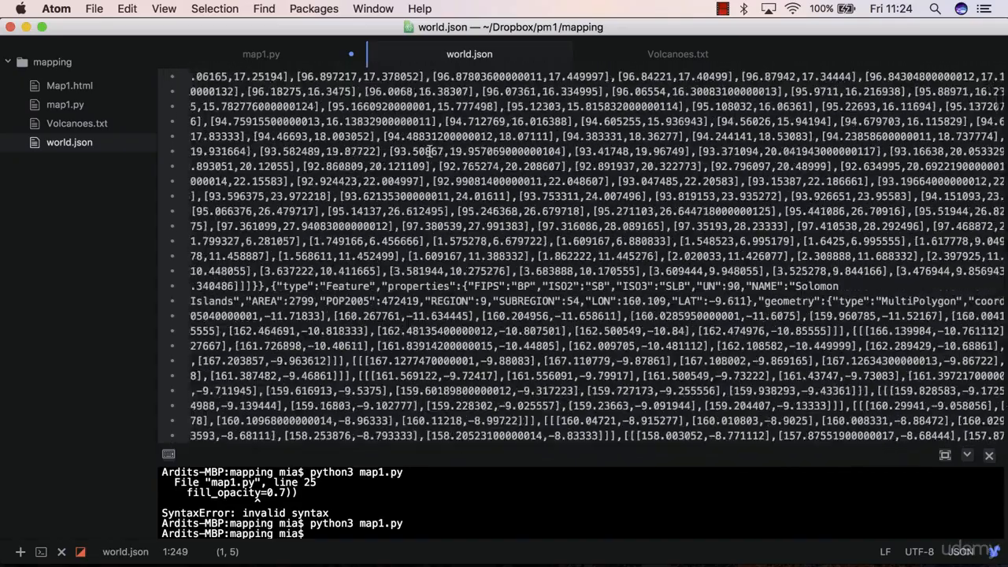
scroll(down, 3)
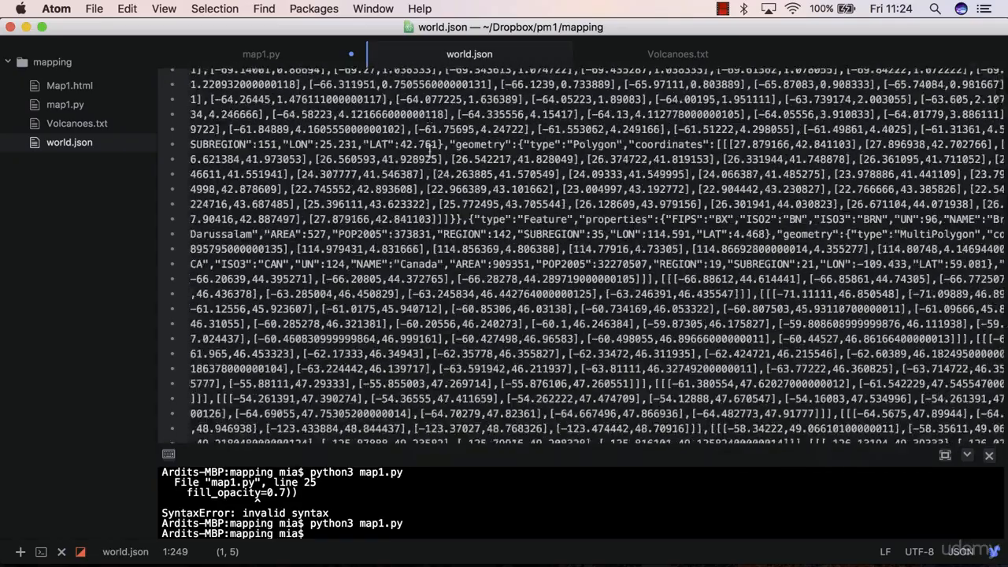
scroll(down, 3)
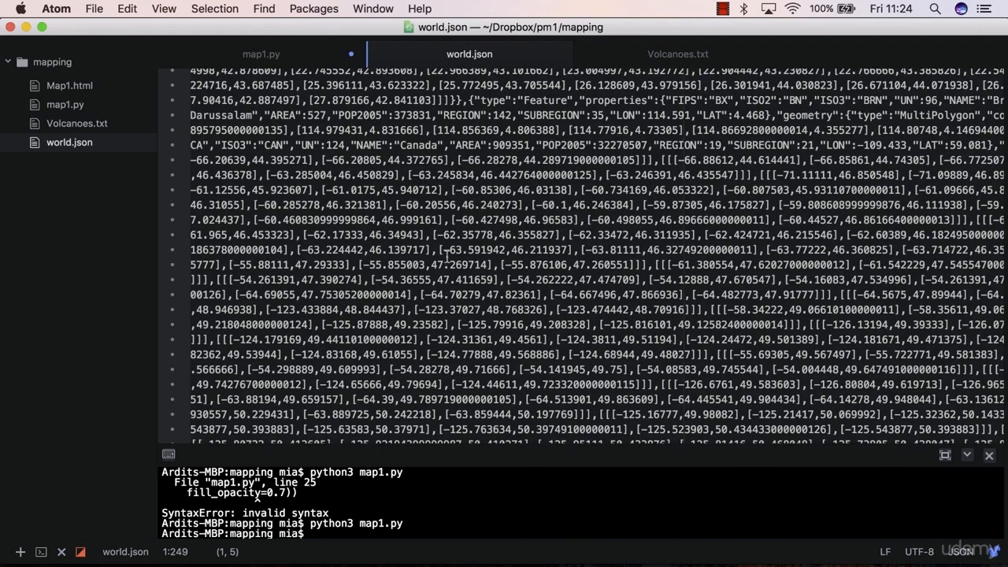
scroll(down, 3)
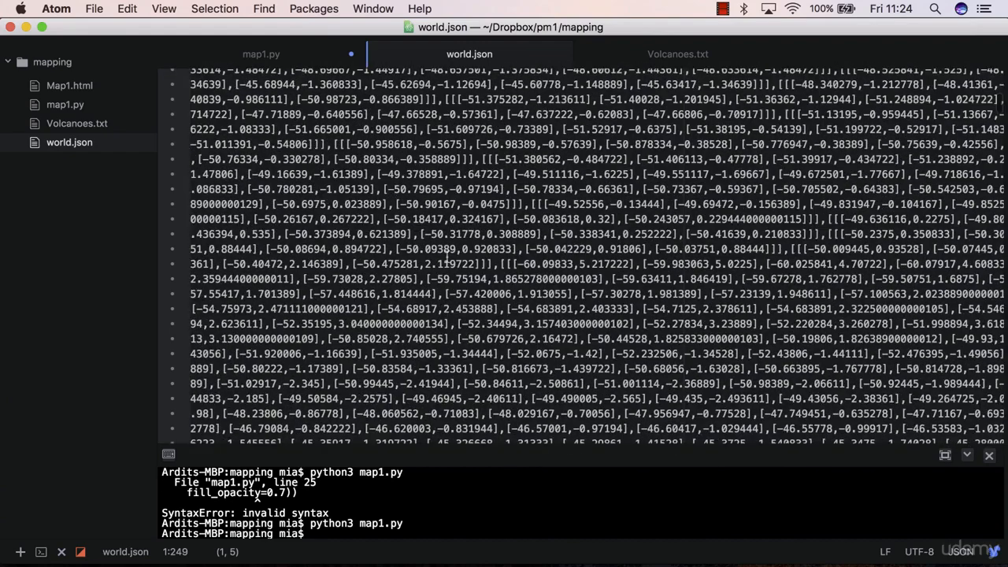